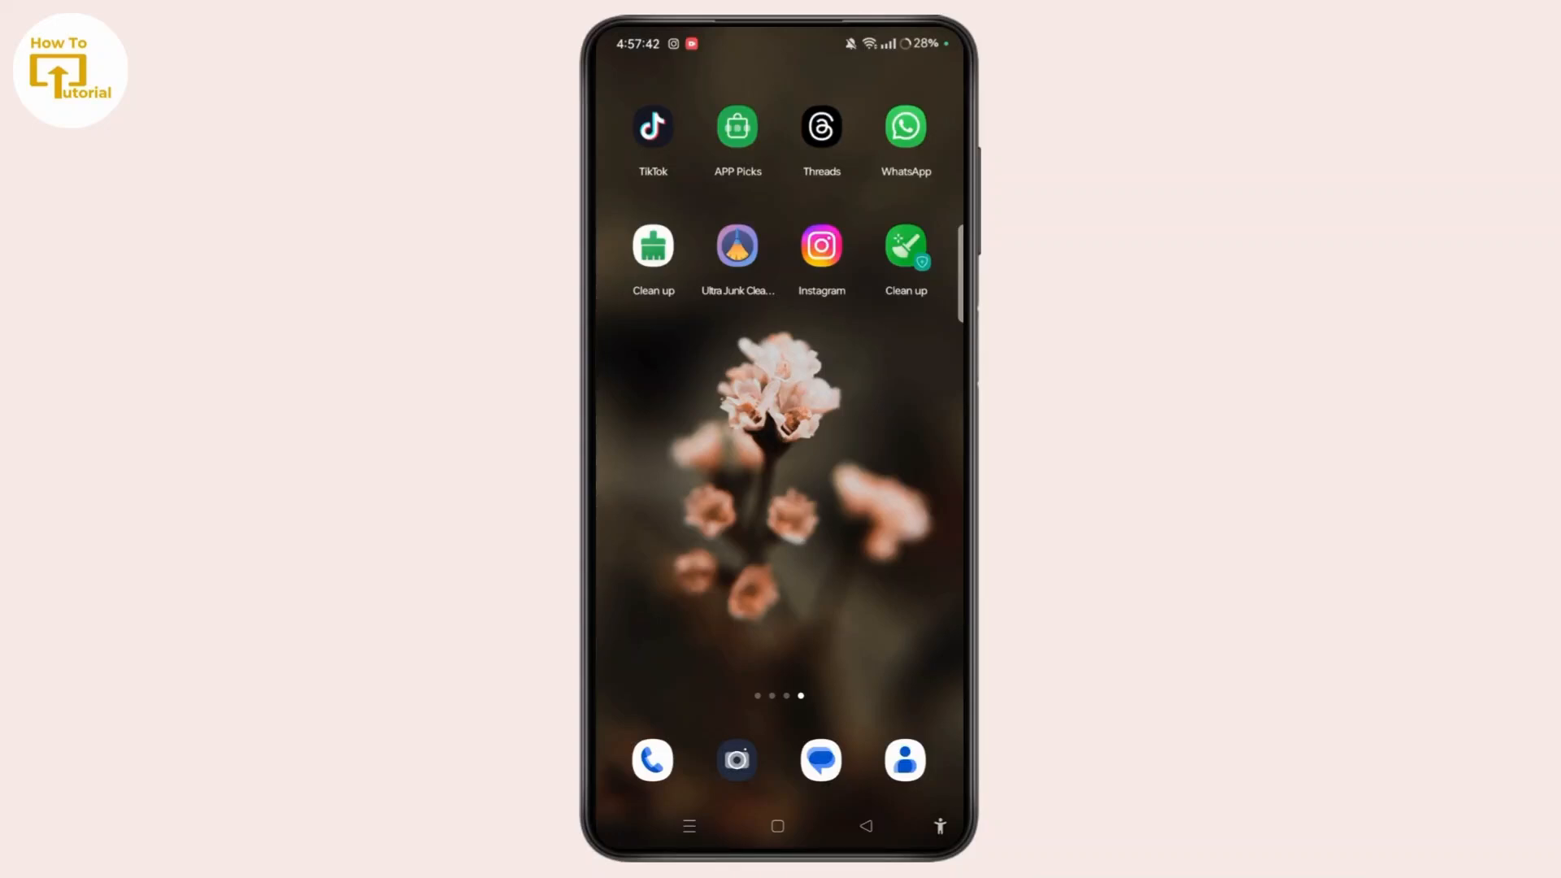
- Archive the Saksham chat so it leaves the main chat list
{"action": "left_click", "coordinate": [904, 127]}
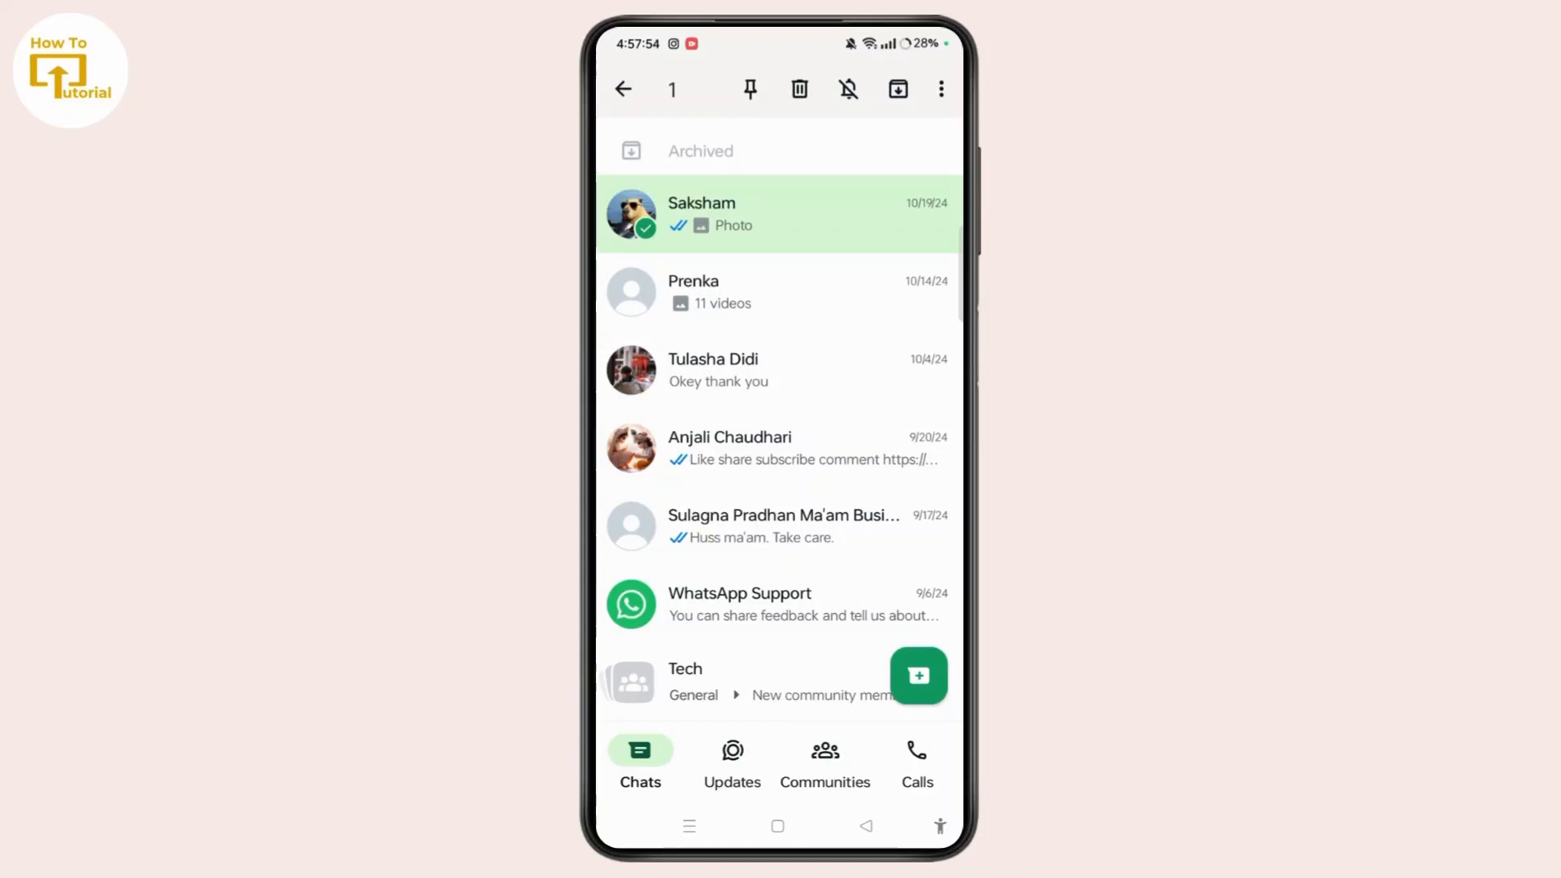
{"action": "left_click", "coordinate": [898, 88]}
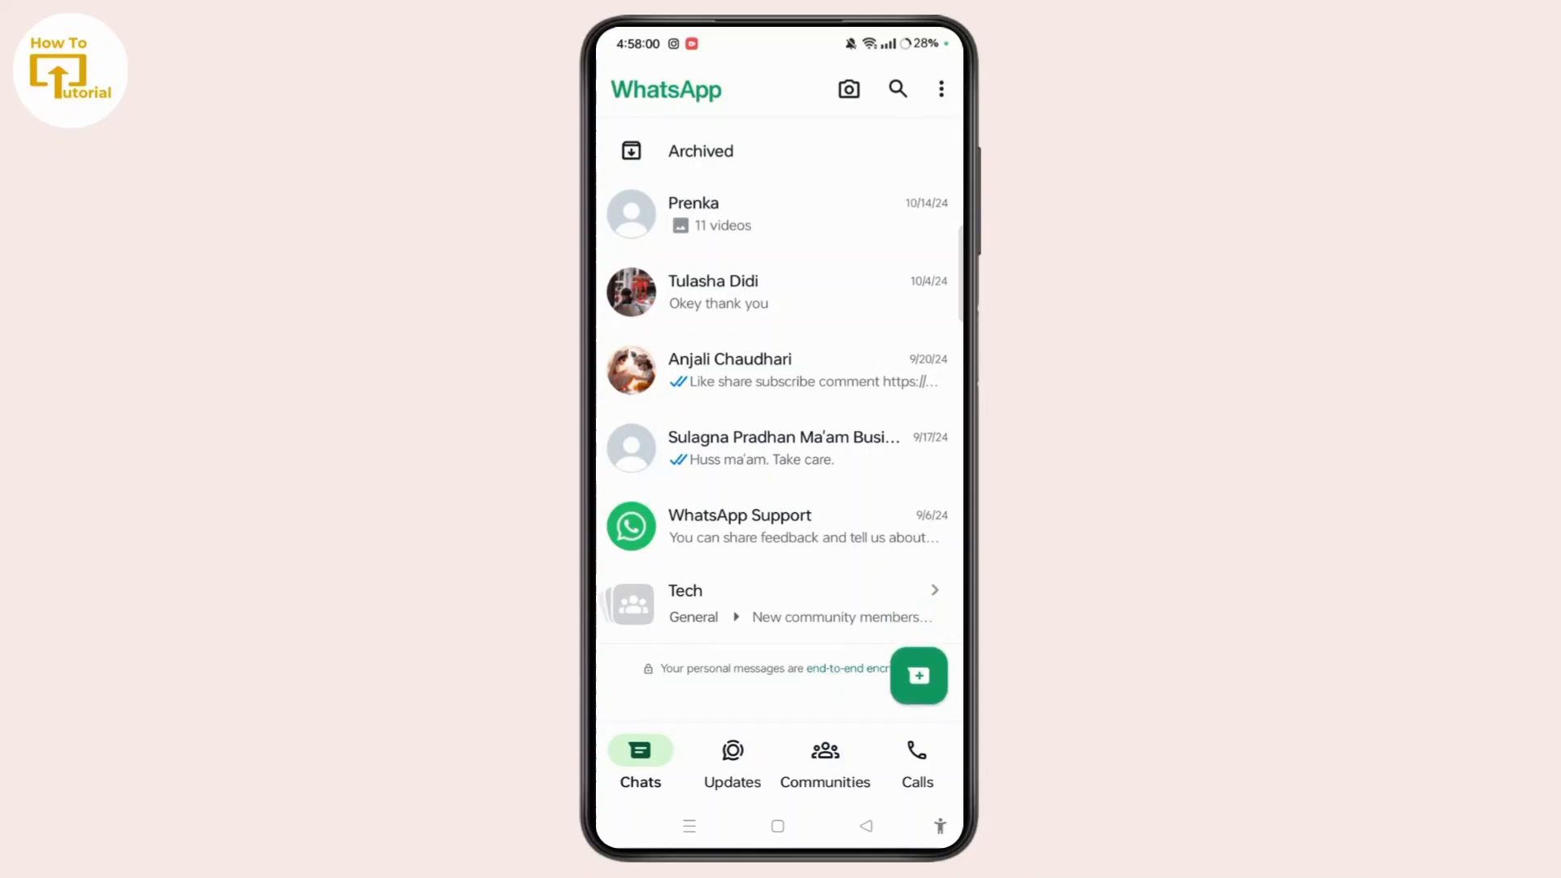
- Unarchive the Saksham chat from Archived and return it to the main list
{"action": "left_click", "coordinate": [699, 151]}
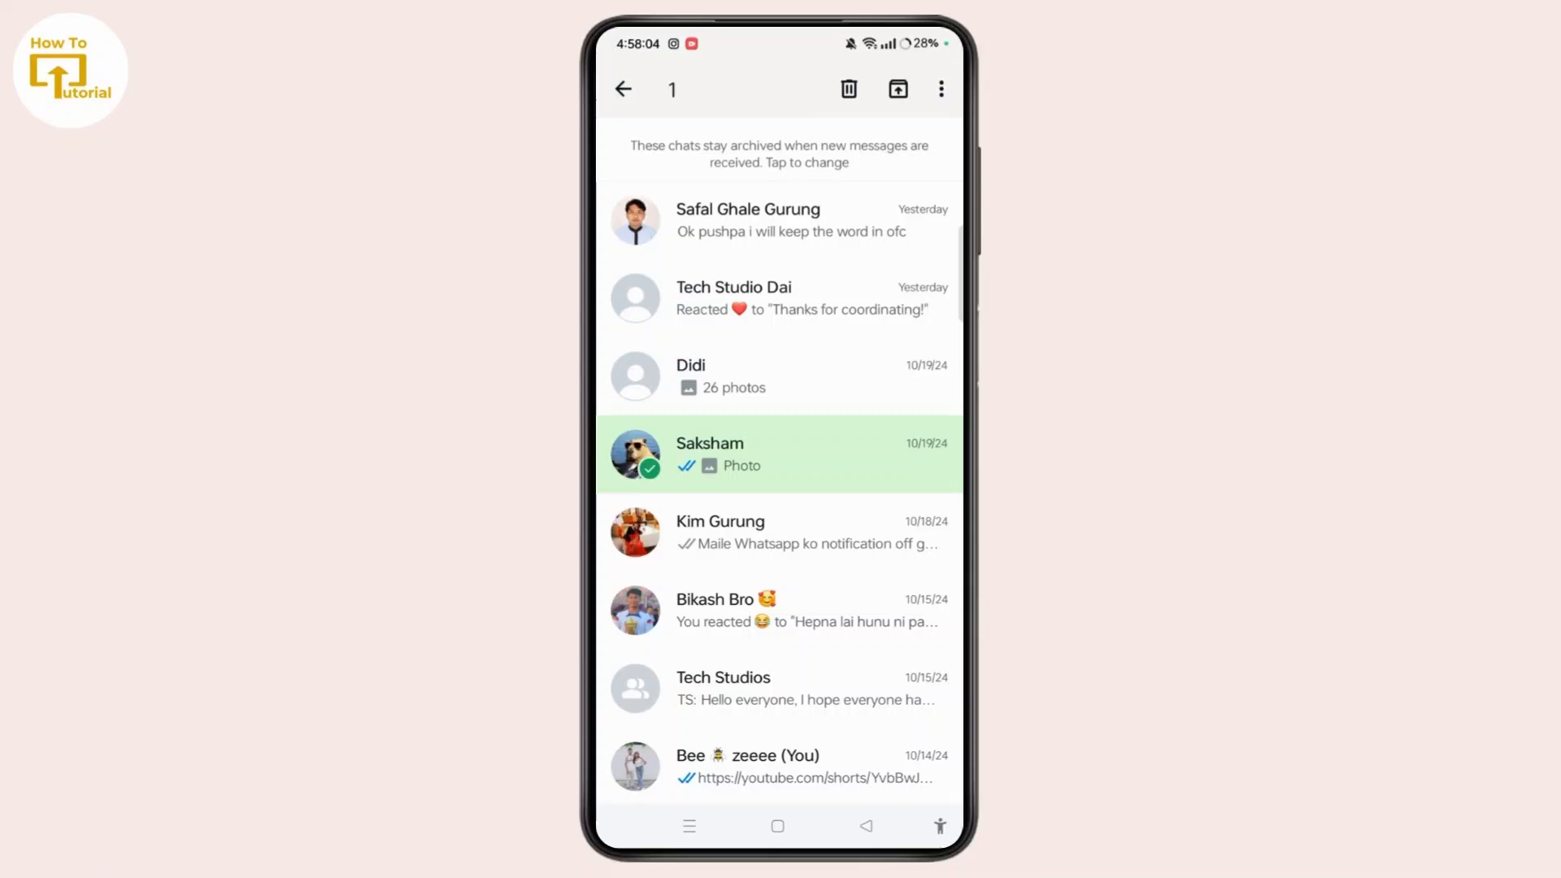
{"action": "left_click", "coordinate": [897, 88]}
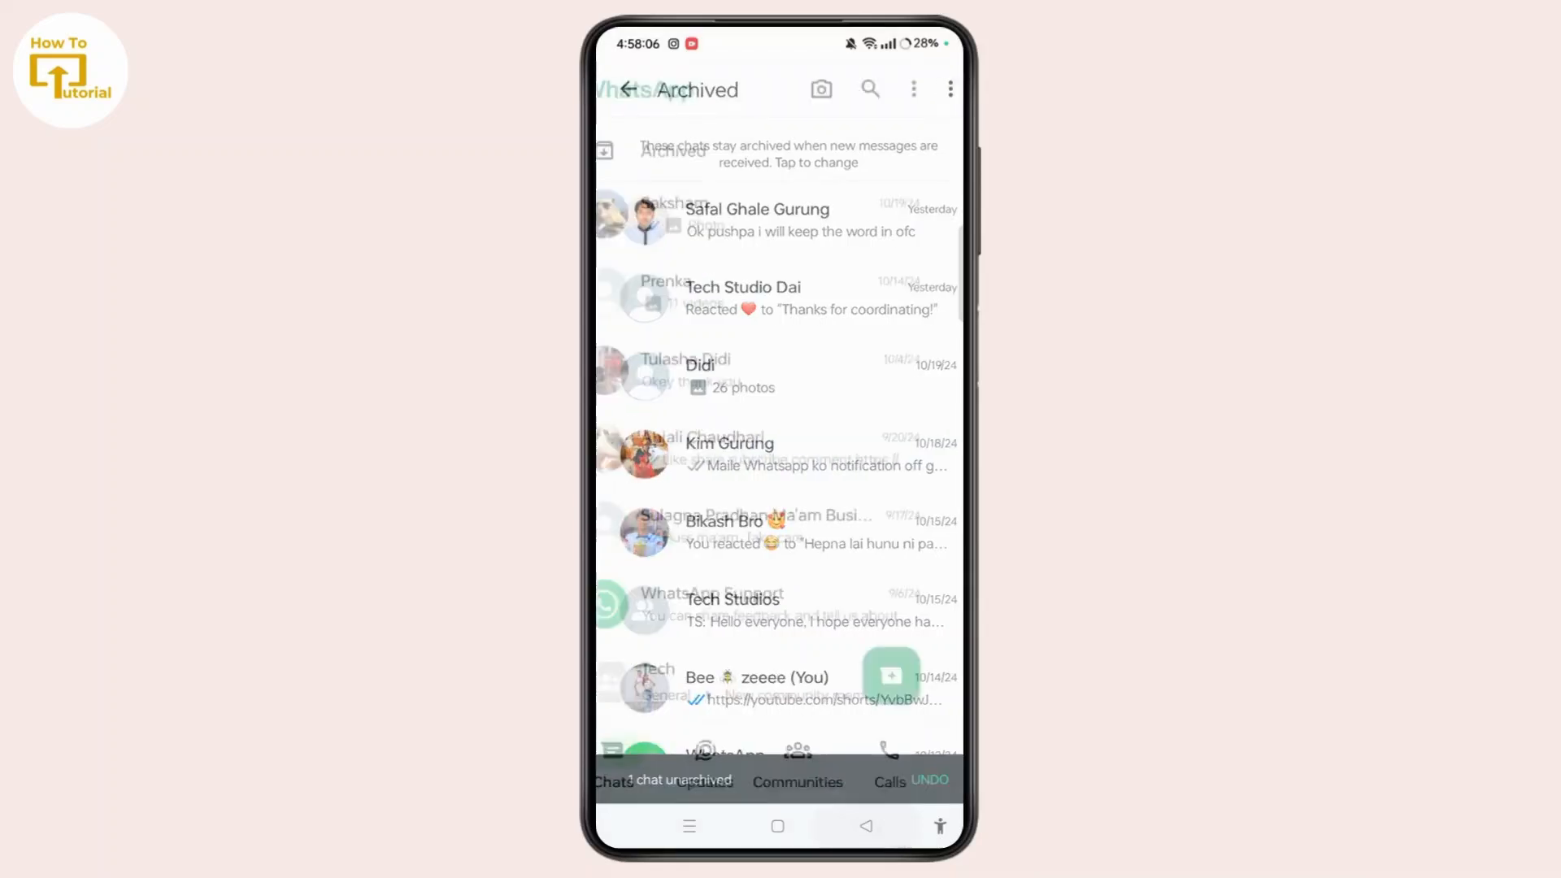
{"action": "left_click", "coordinate": [628, 88]}
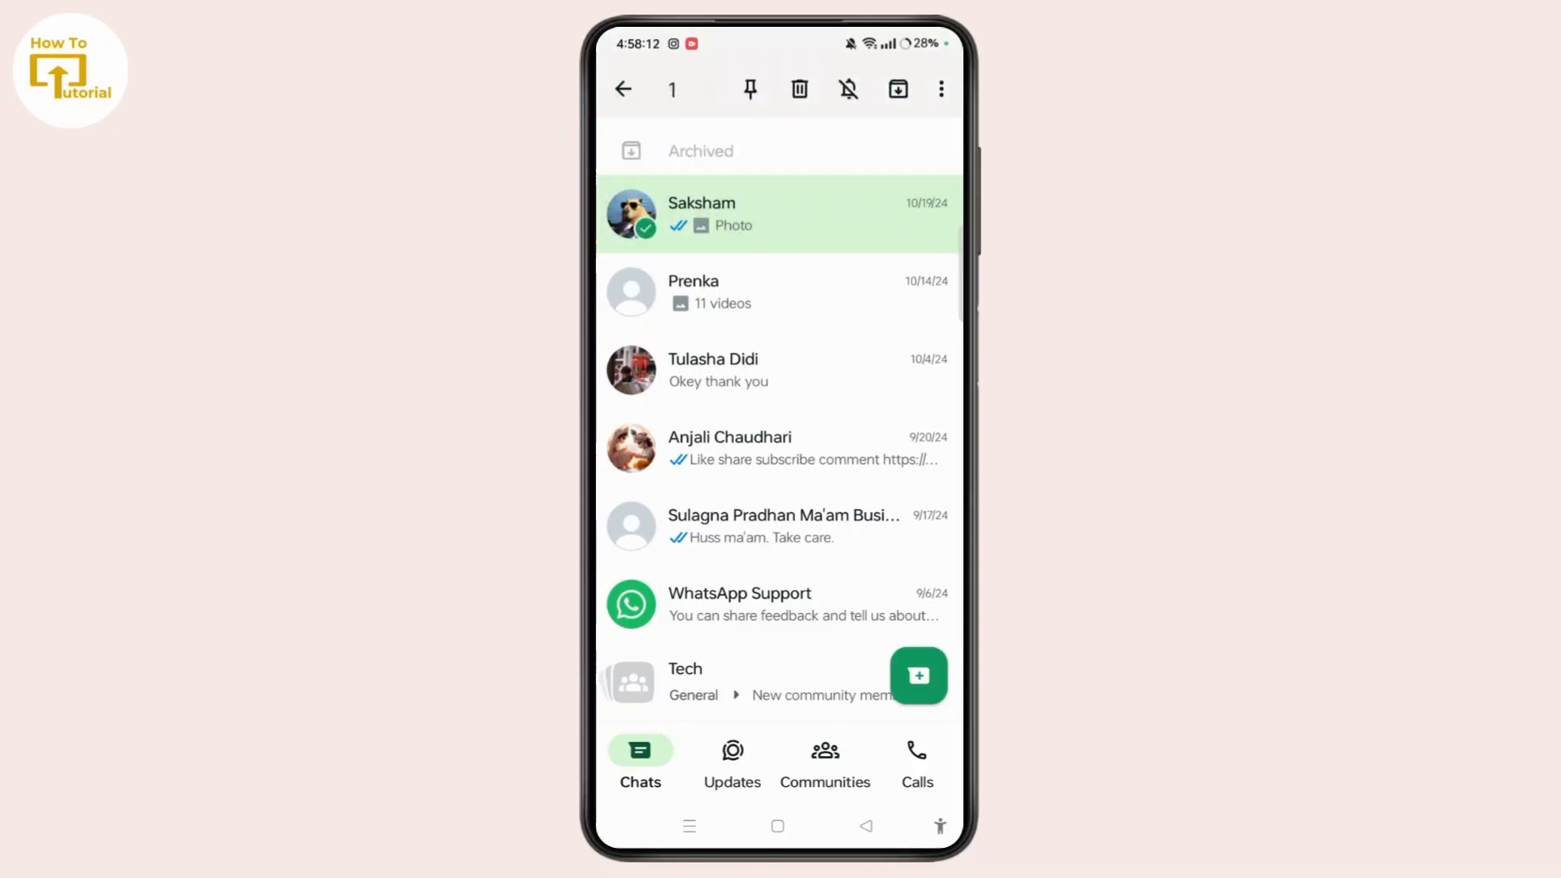
- Show the three-dot options for the selected Saksham chat, including Lock chat
{"action": "left_click", "coordinate": [940, 87]}
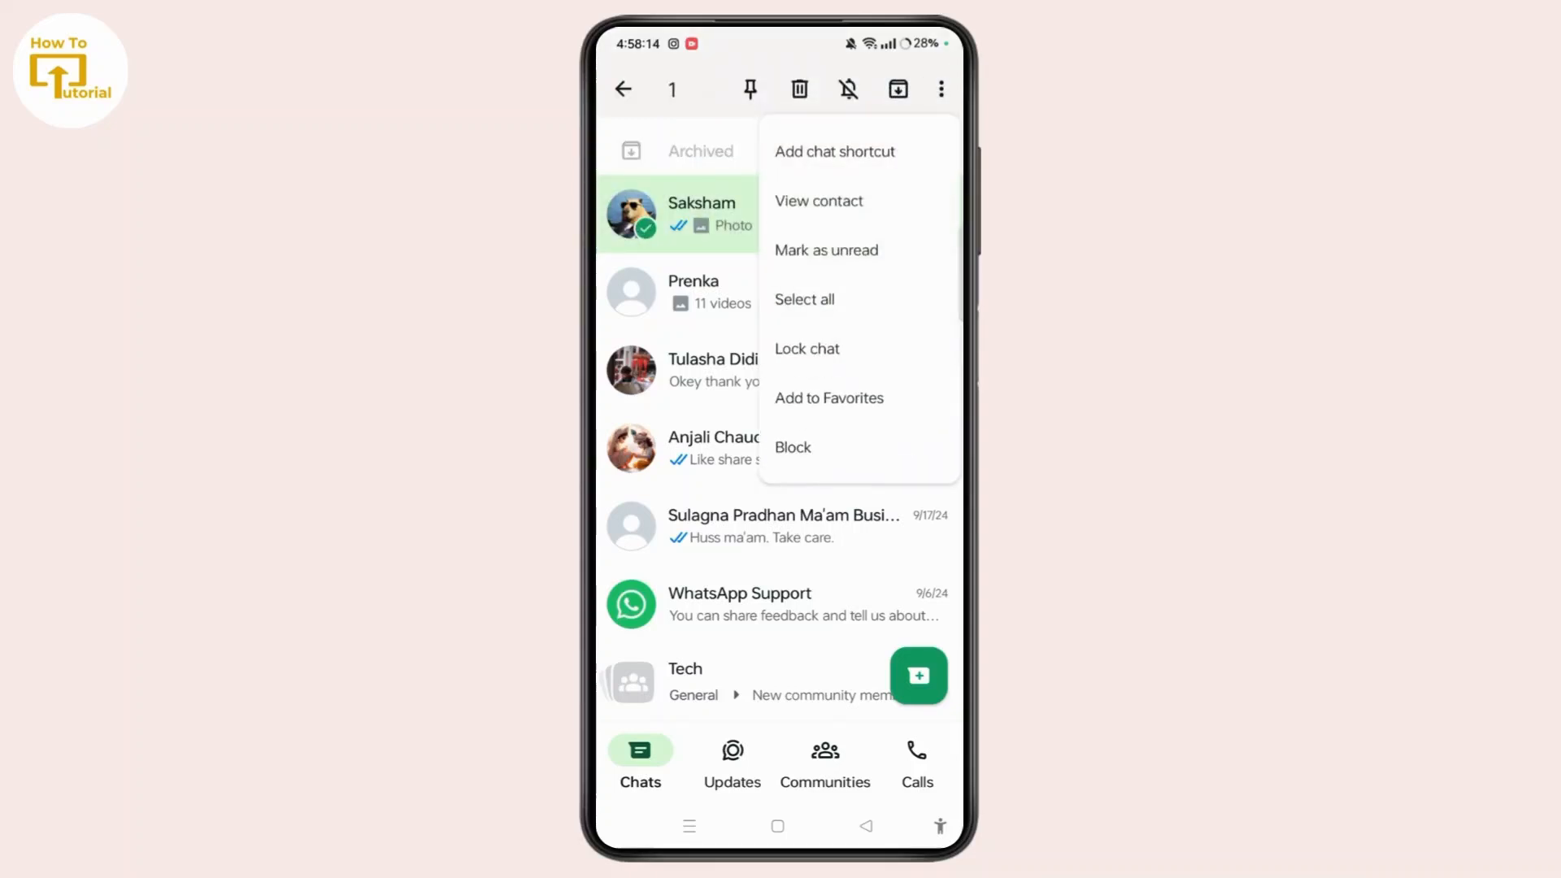